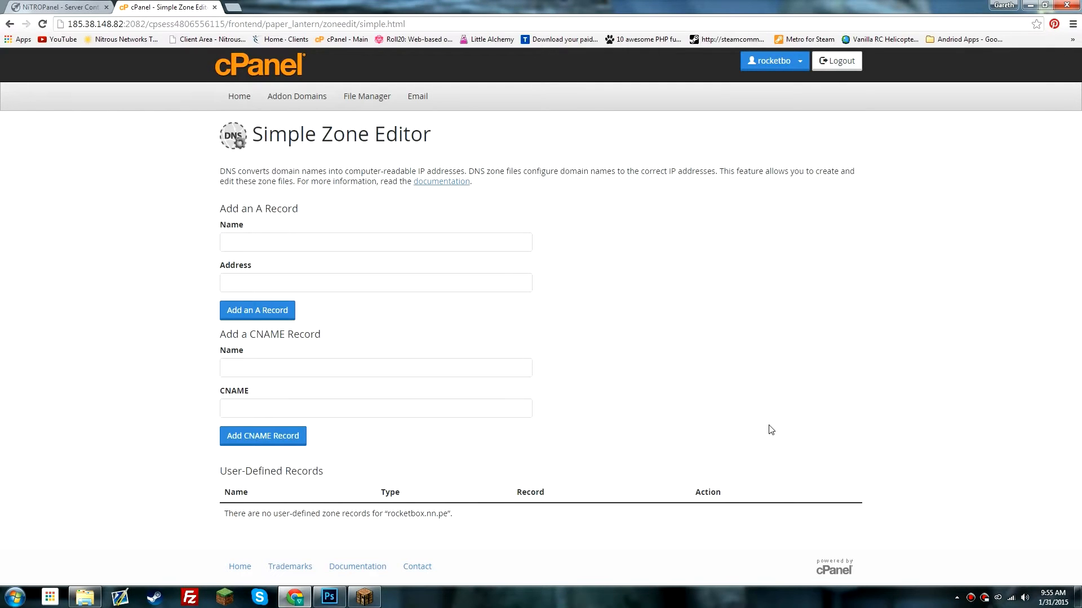
{"action": "mouse_move", "coordinate": [329, 260]}
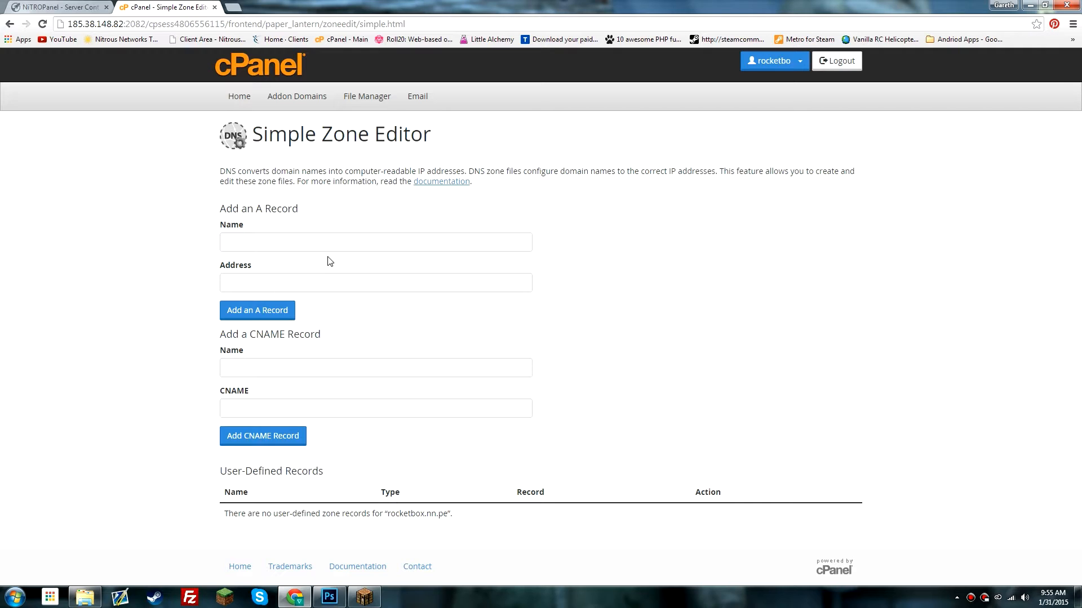
{"action": "mouse_move", "coordinate": [209, 239]}
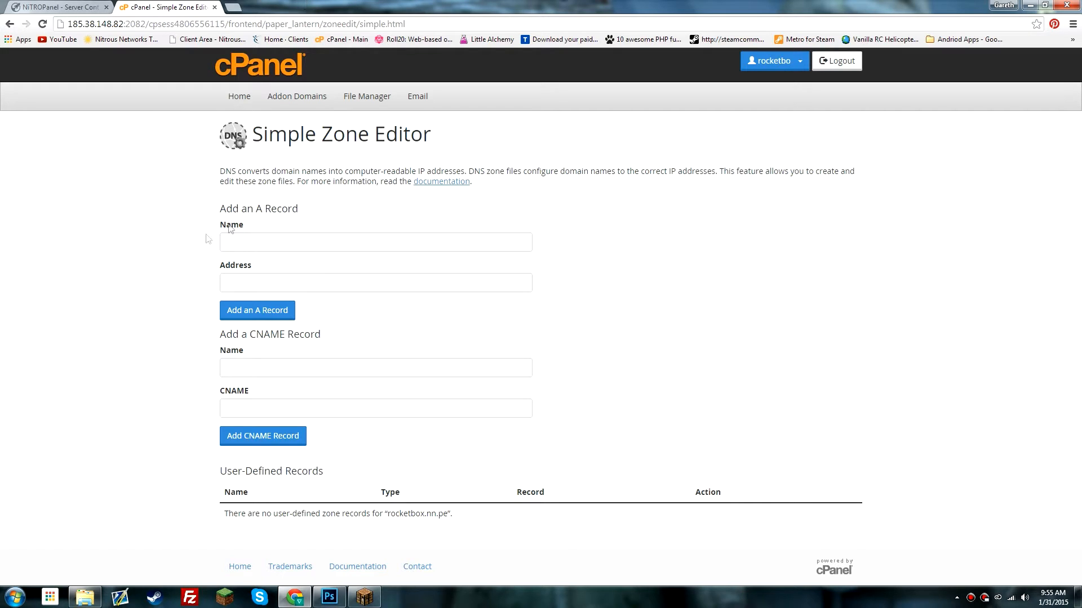
{"action": "mouse_move", "coordinate": [215, 287]}
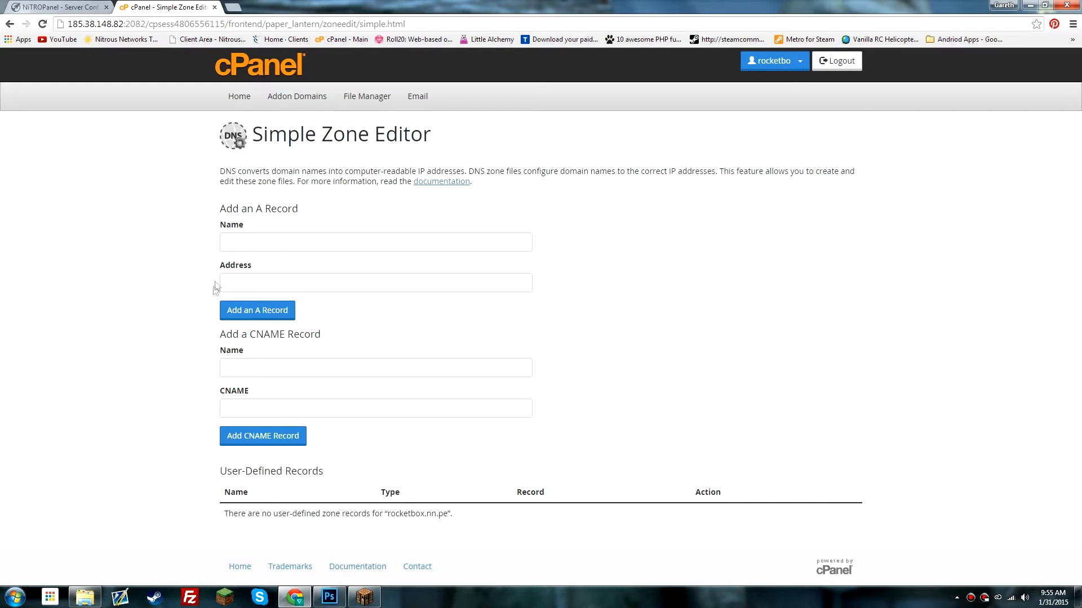
{"action": "mouse_move", "coordinate": [260, 355]}
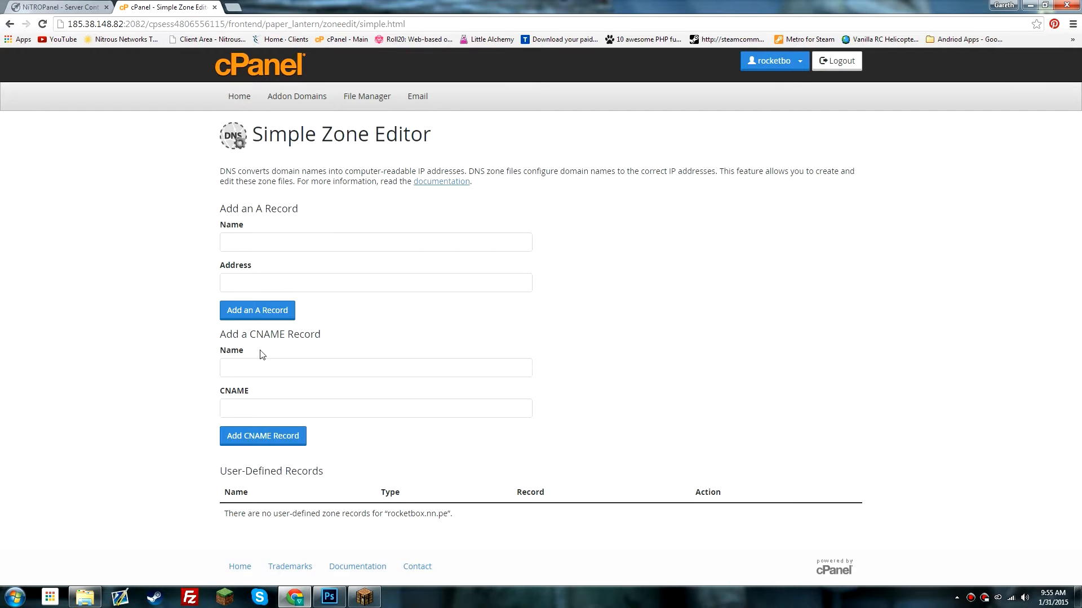
{"action": "mouse_move", "coordinate": [531, 325]}
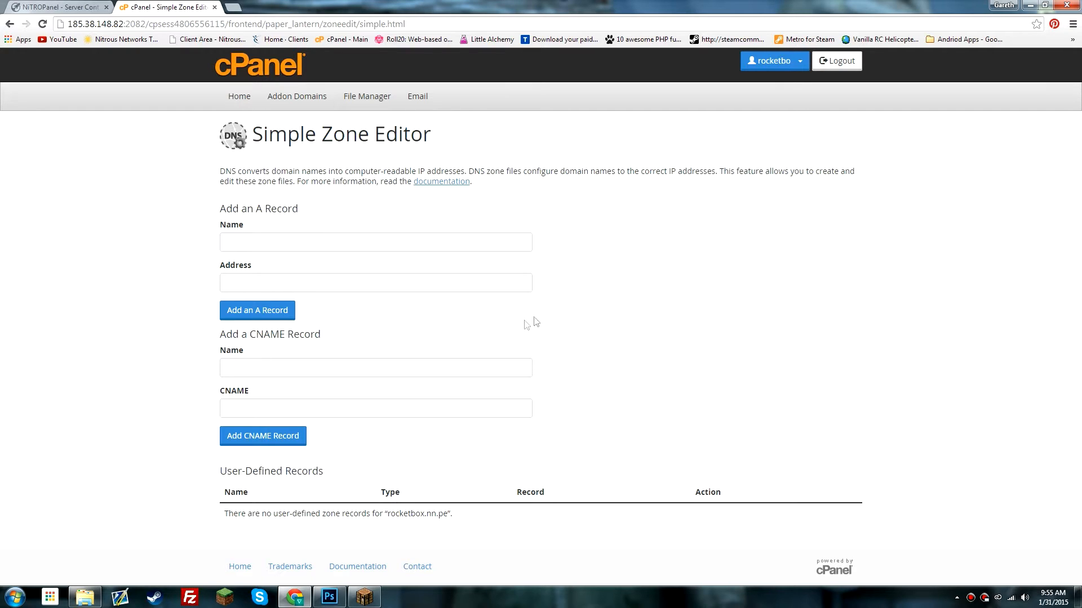
Step: Enter the new A record's name and copy the server IP from NitroPanel for its address
{"action": "left_click", "coordinate": [375, 242]}
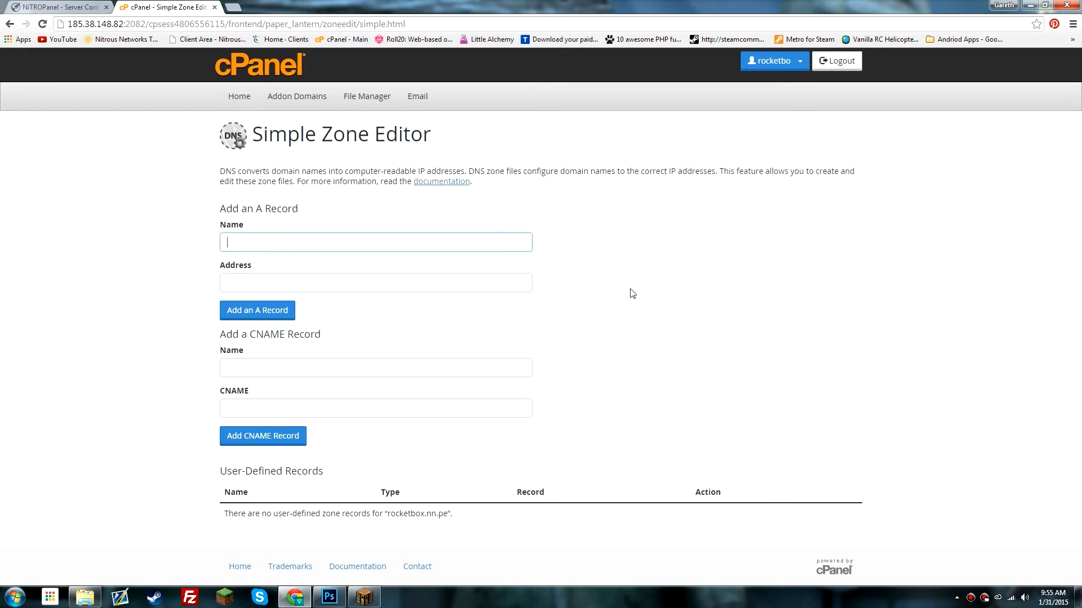
{"action": "mouse_move", "coordinate": [911, 305]}
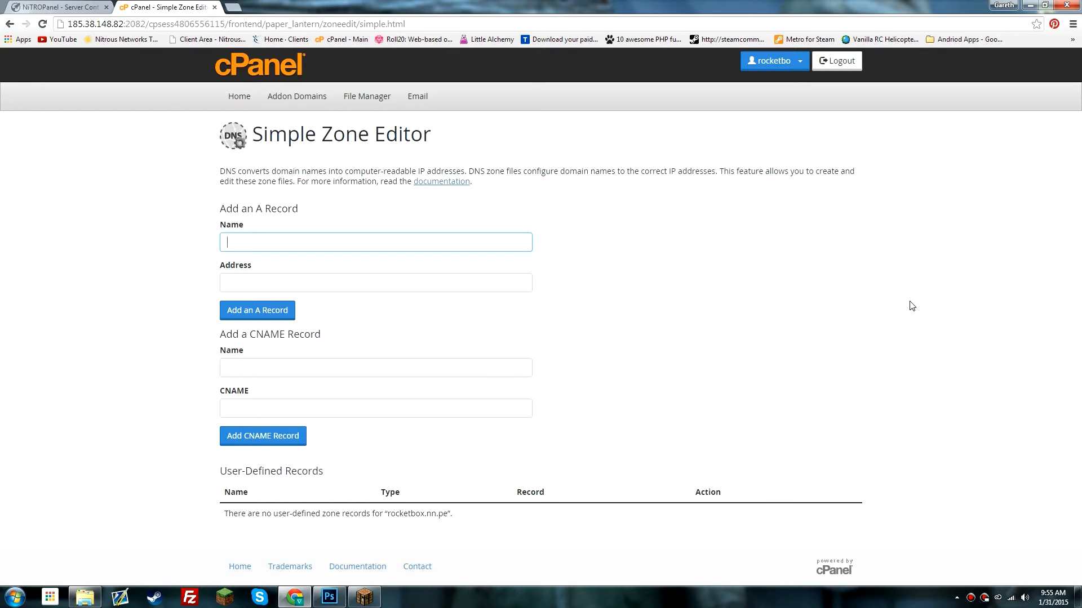
{"action": "type", "text": "play.rocketbox.nn.pe."}
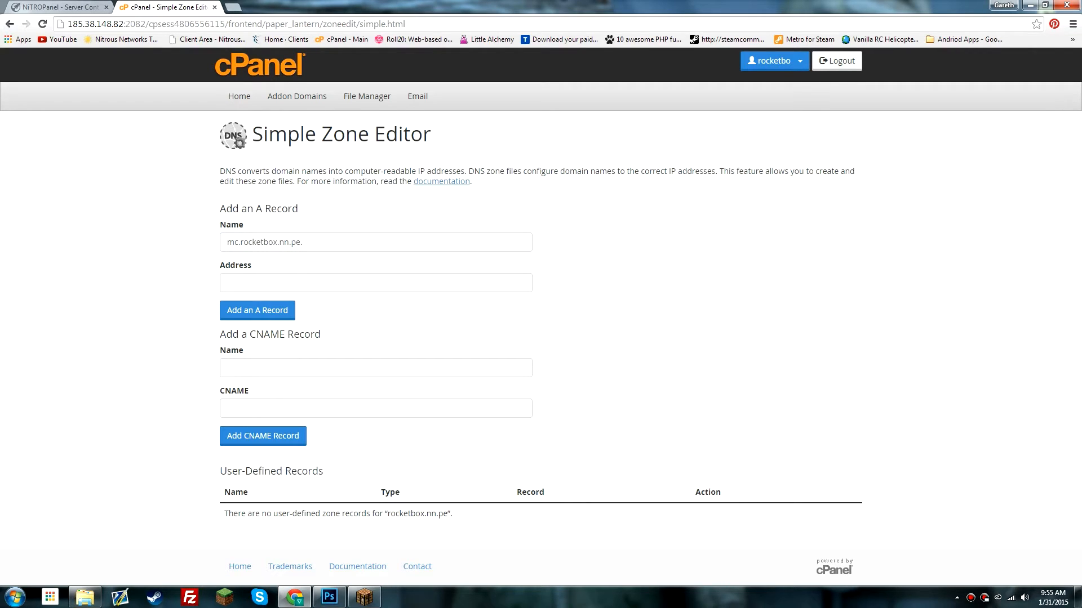
{"action": "left_click", "coordinate": [375, 282]}
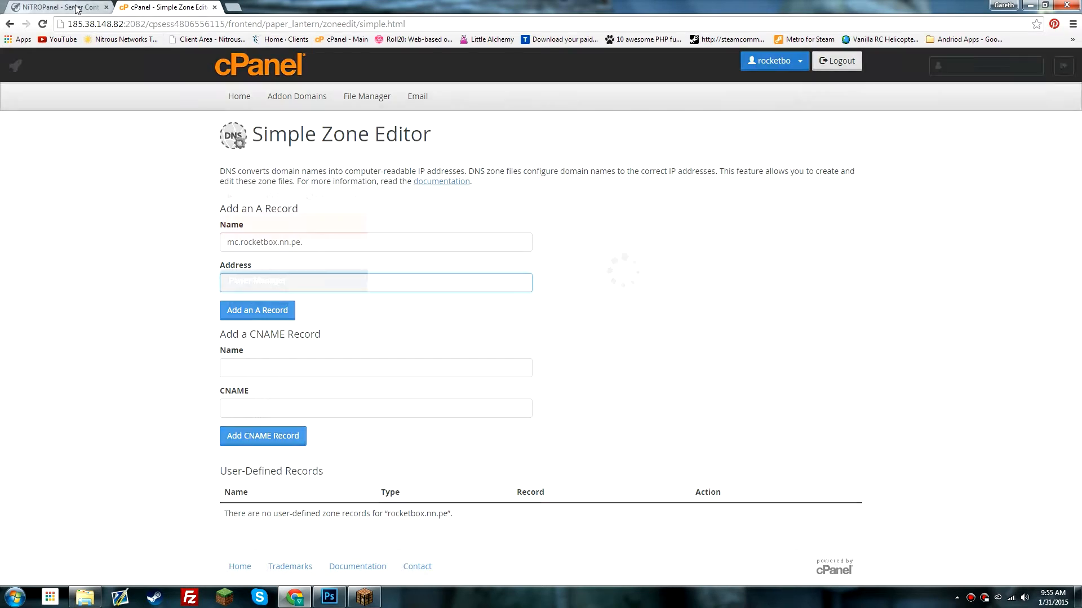
{"action": "left_click", "coordinate": [55, 6]}
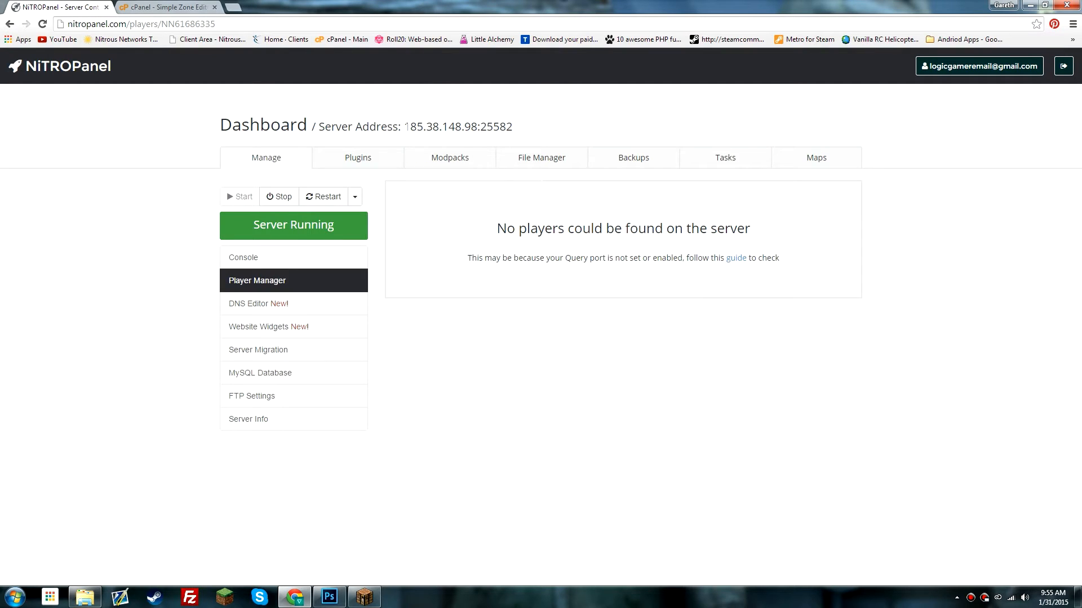
{"action": "right_click", "coordinate": [439, 126]}
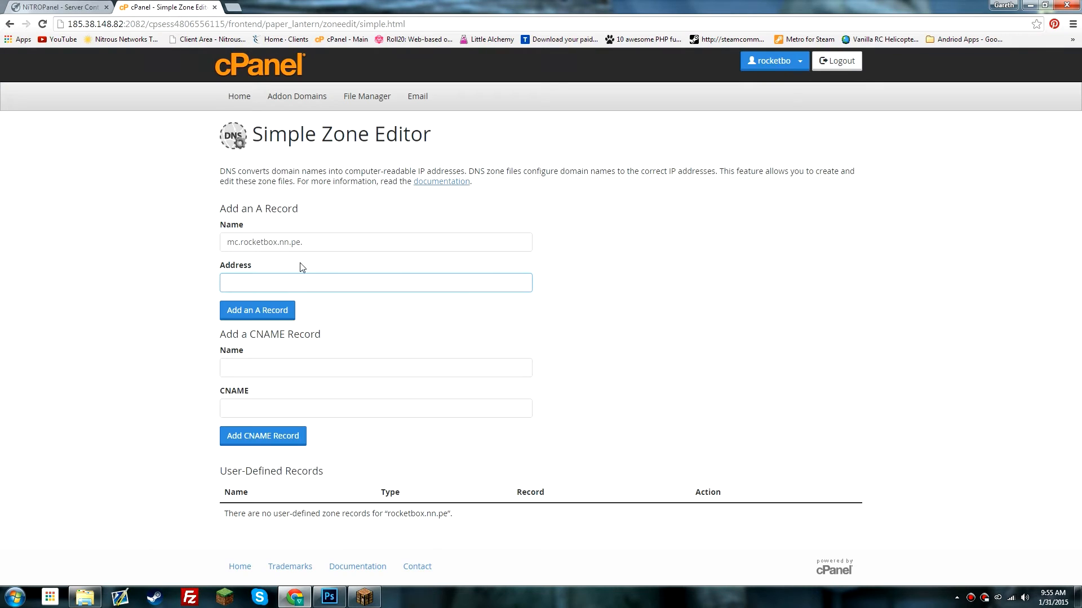
Step: Paste 185.38.148.98 as the address and add the A record for mc.rocketbox.nn.pe
{"action": "right_click", "coordinate": [375, 283]}
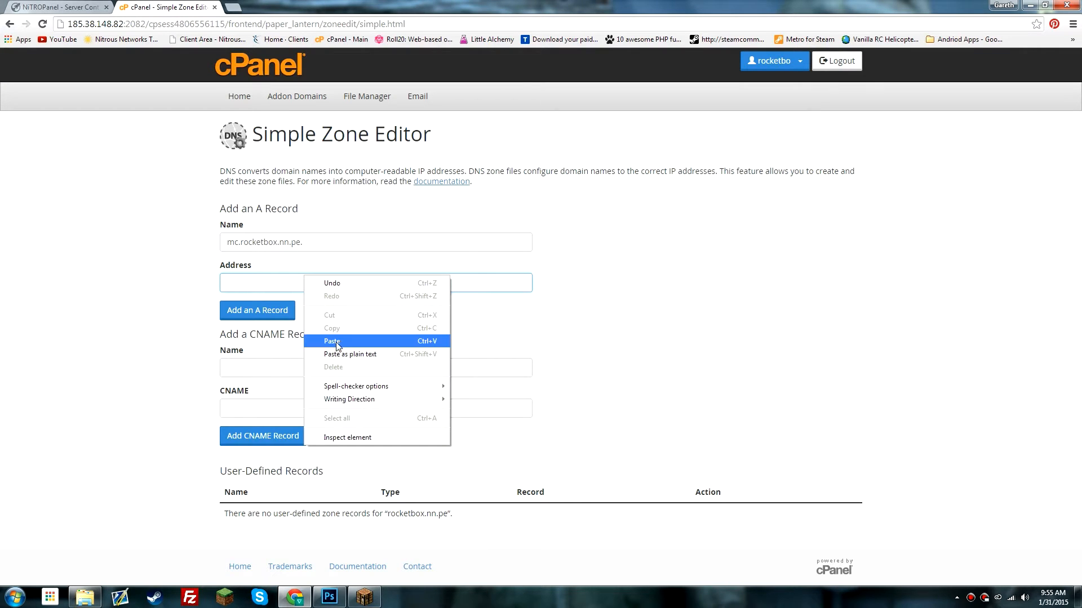
{"action": "left_click", "coordinate": [334, 340]}
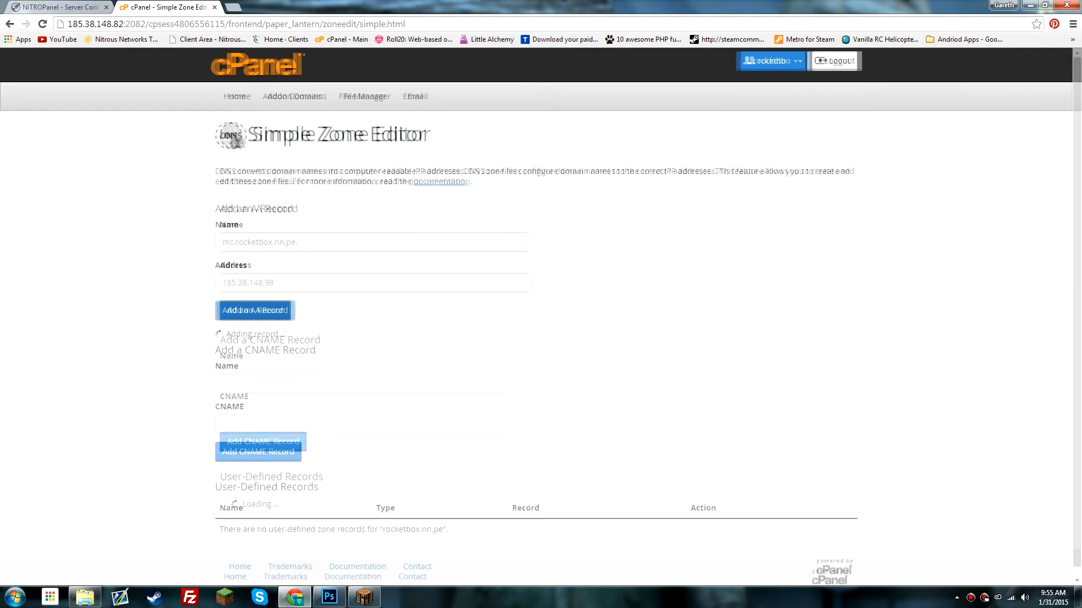
{"action": "left_click", "coordinate": [252, 309]}
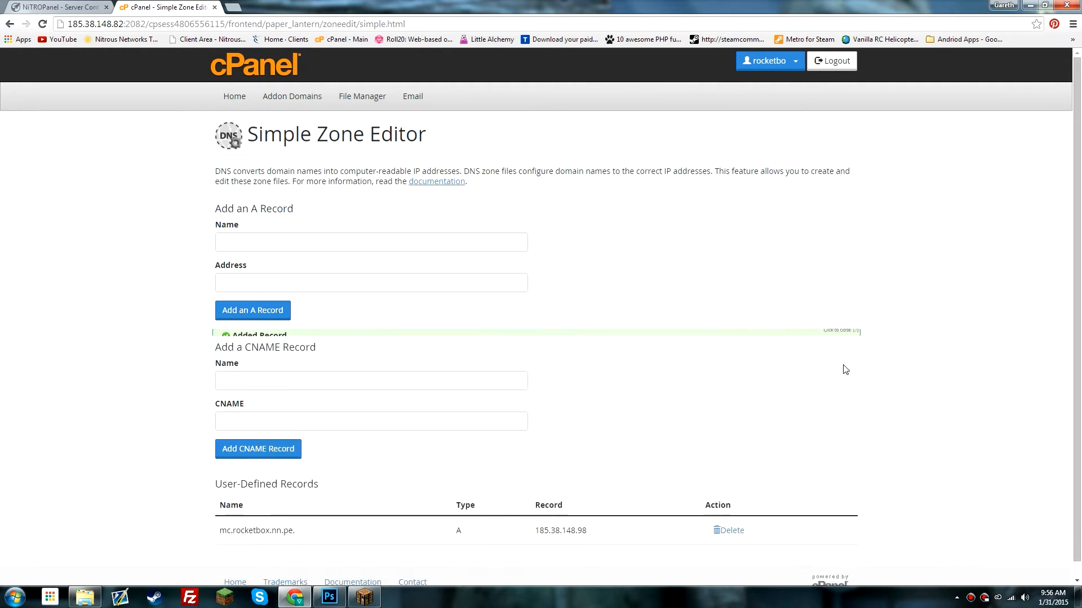
{"action": "left_click", "coordinate": [855, 332]}
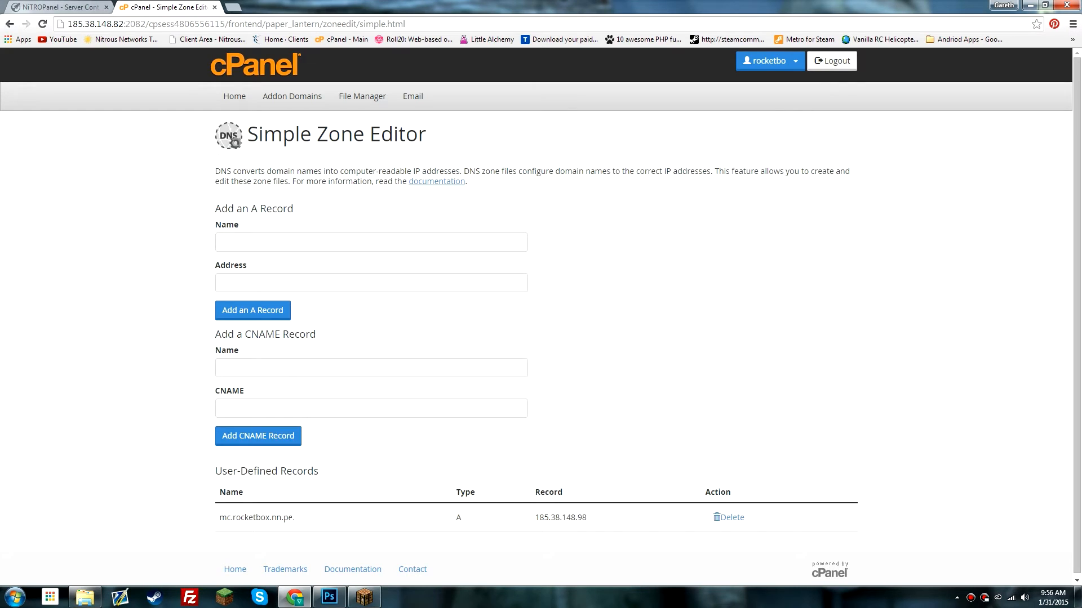
Step: Set the Minecraft server address to mc.rocketbox.nn.pe, join the world, and return to NitroPanel
{"action": "double_click", "coordinate": [256, 518]}
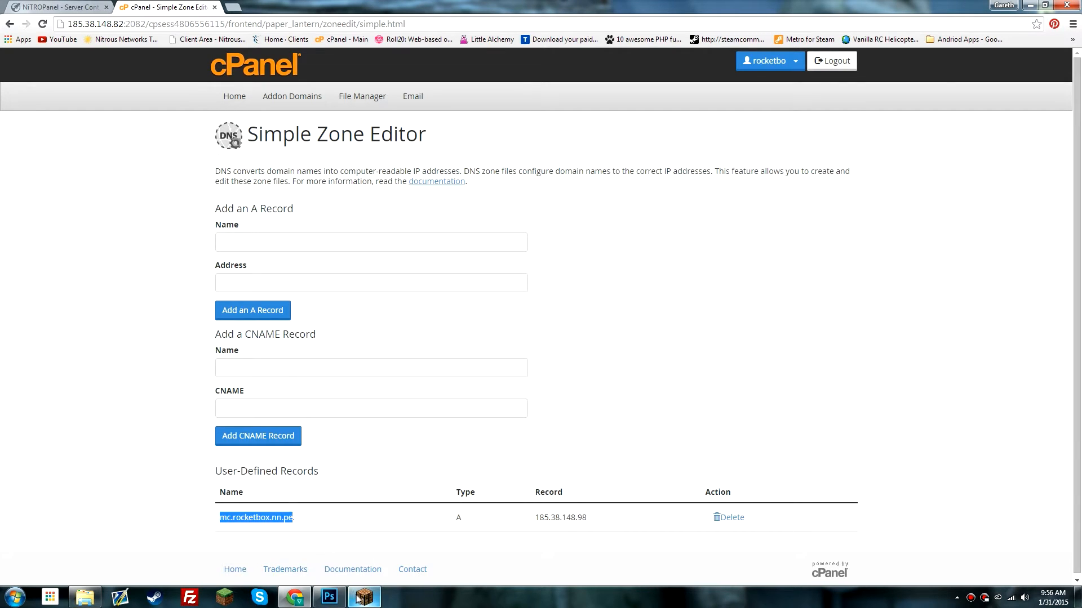
{"action": "left_click", "coordinate": [364, 597]}
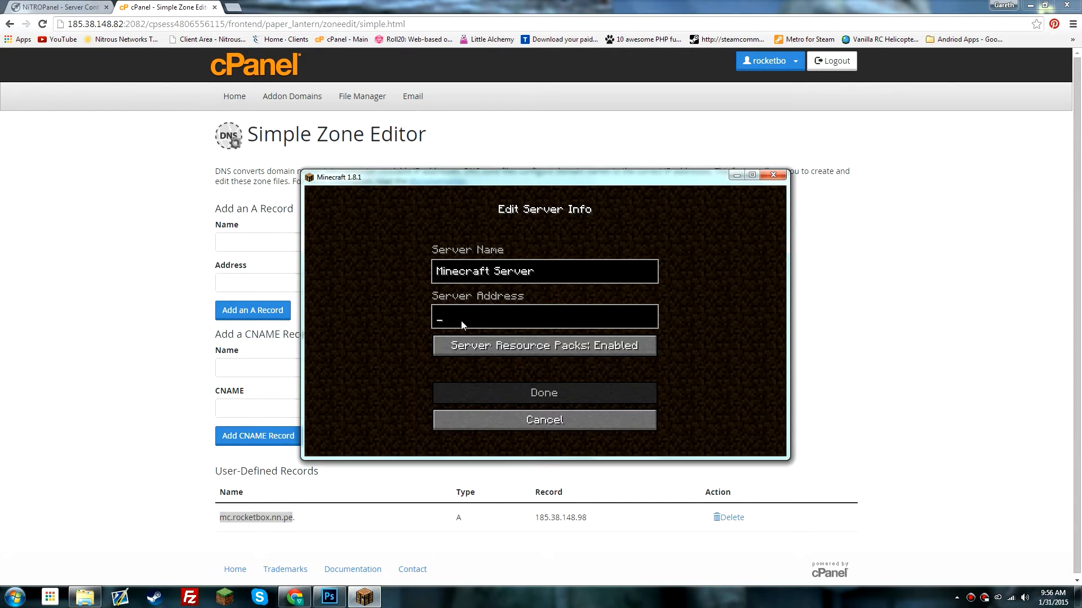
{"action": "type", "text": "mc.rocketbox.nn.pe"}
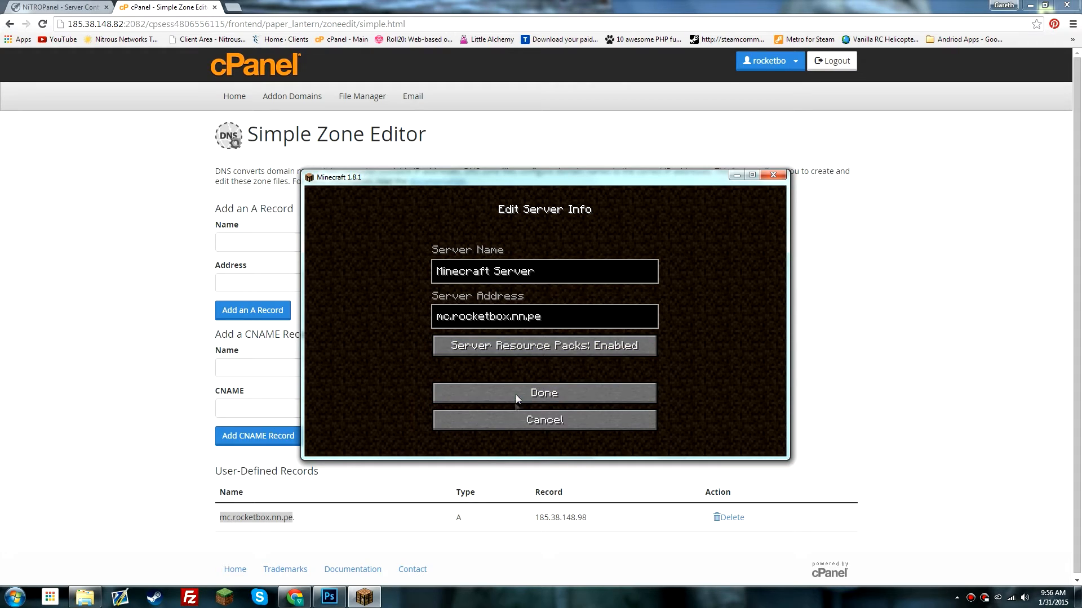
{"action": "left_click", "coordinate": [543, 393]}
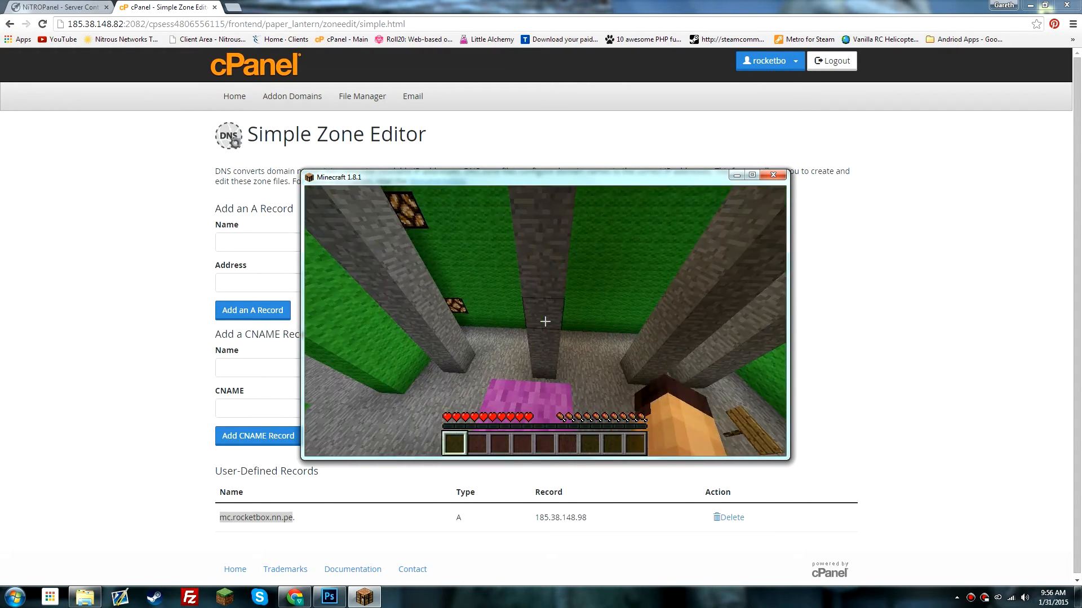
{"action": "key", "text": "Escape"}
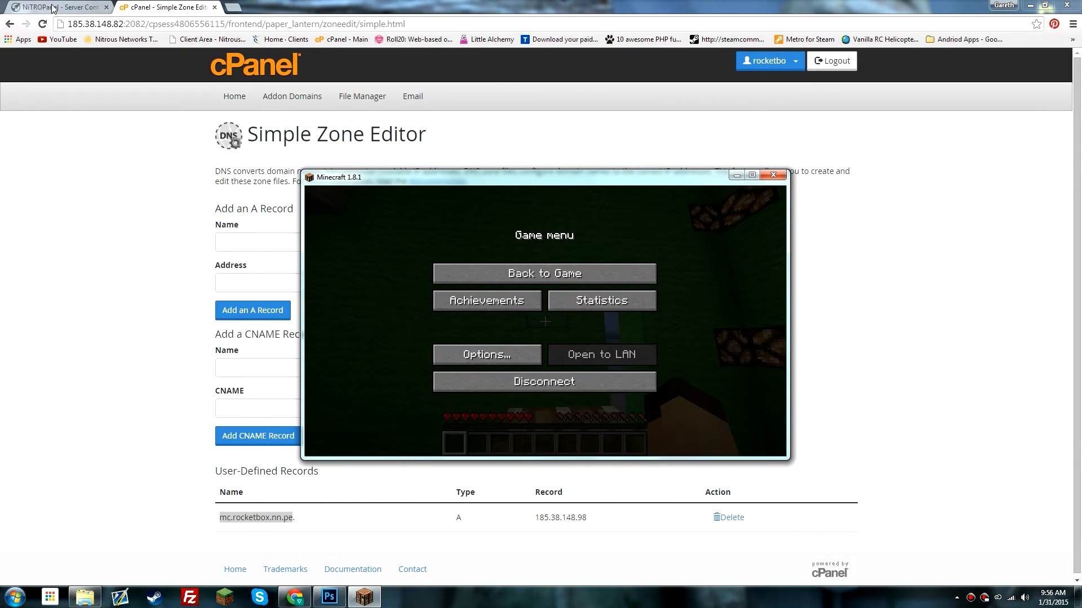
{"action": "left_click", "coordinate": [58, 7]}
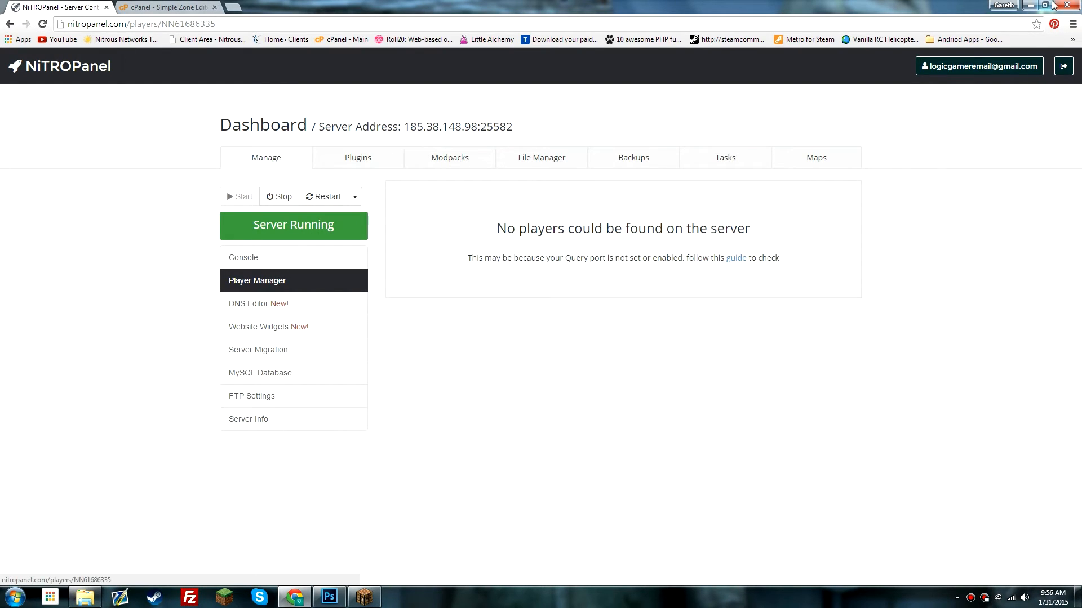
Step: Copy the server port 25582 from the NitroPanel address
{"action": "double_click", "coordinate": [495, 125]}
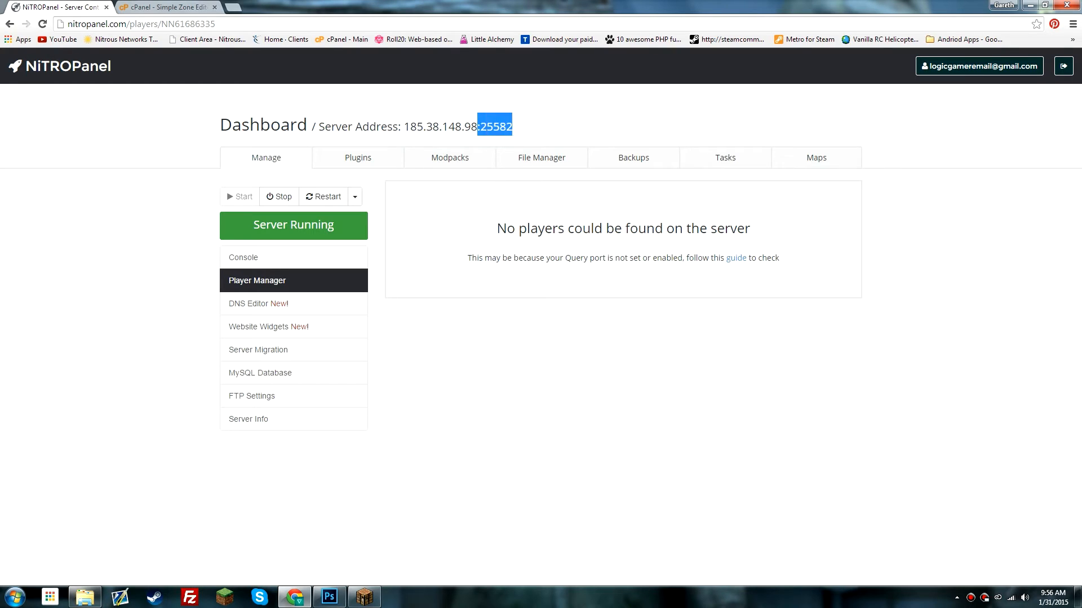
{"action": "right_click", "coordinate": [493, 126]}
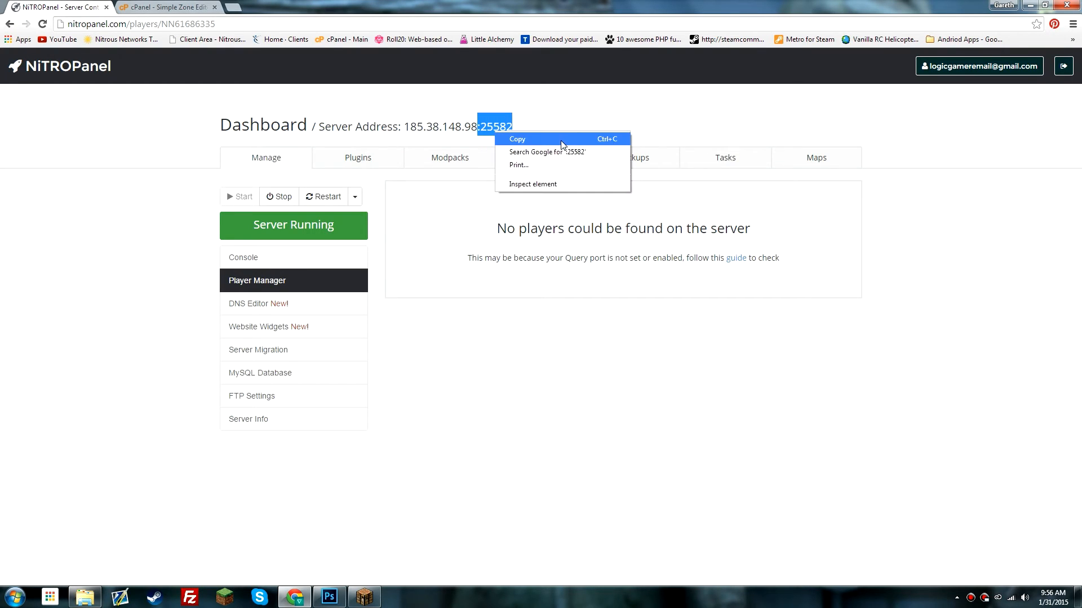
{"action": "left_click", "coordinate": [518, 139]}
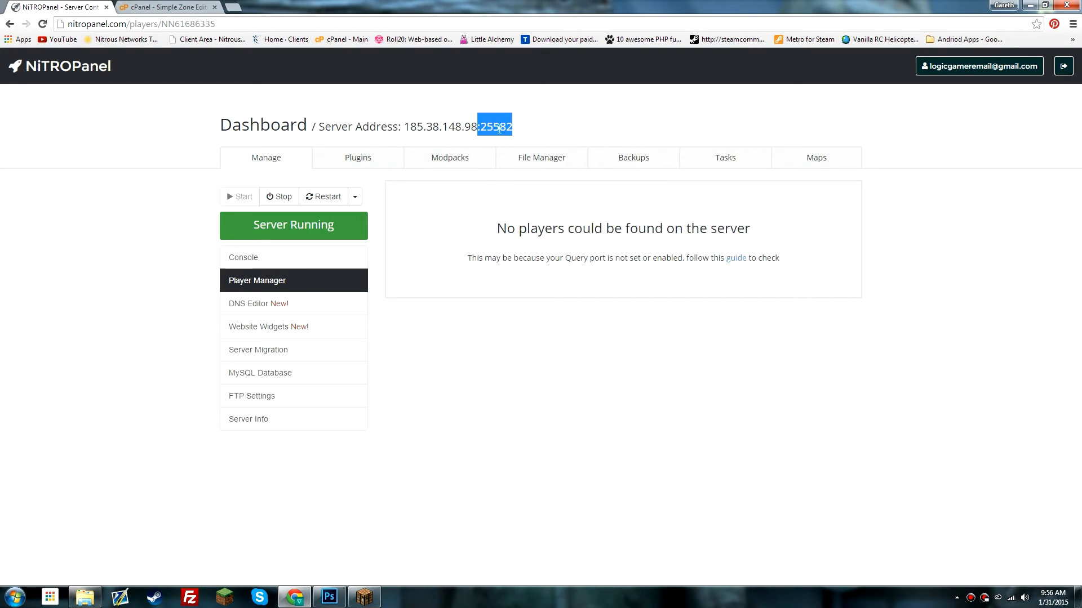
{"action": "mouse_move", "coordinate": [387, 86]}
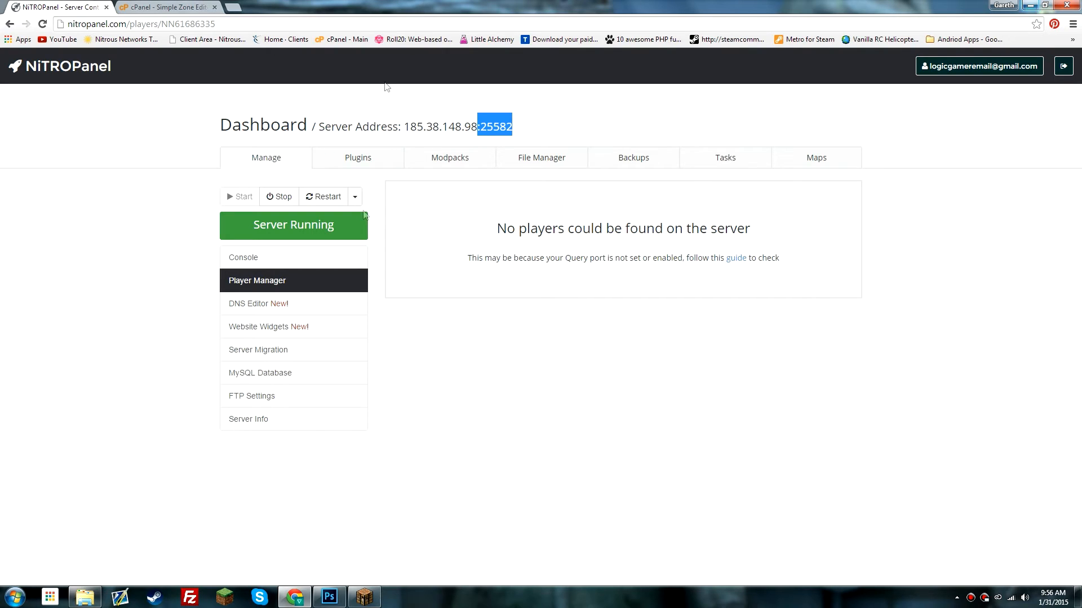
{"action": "mouse_move", "coordinate": [618, 137]}
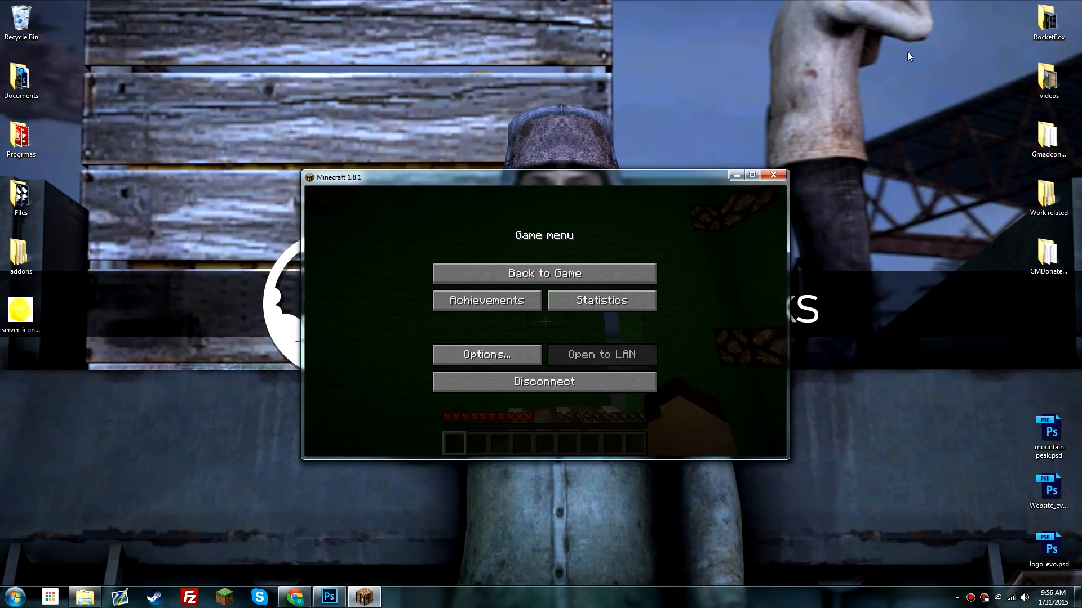
Step: Disconnect, edit the server entry to mc.rocketbox.nn.pe:25582 and save it
{"action": "left_click", "coordinate": [543, 272]}
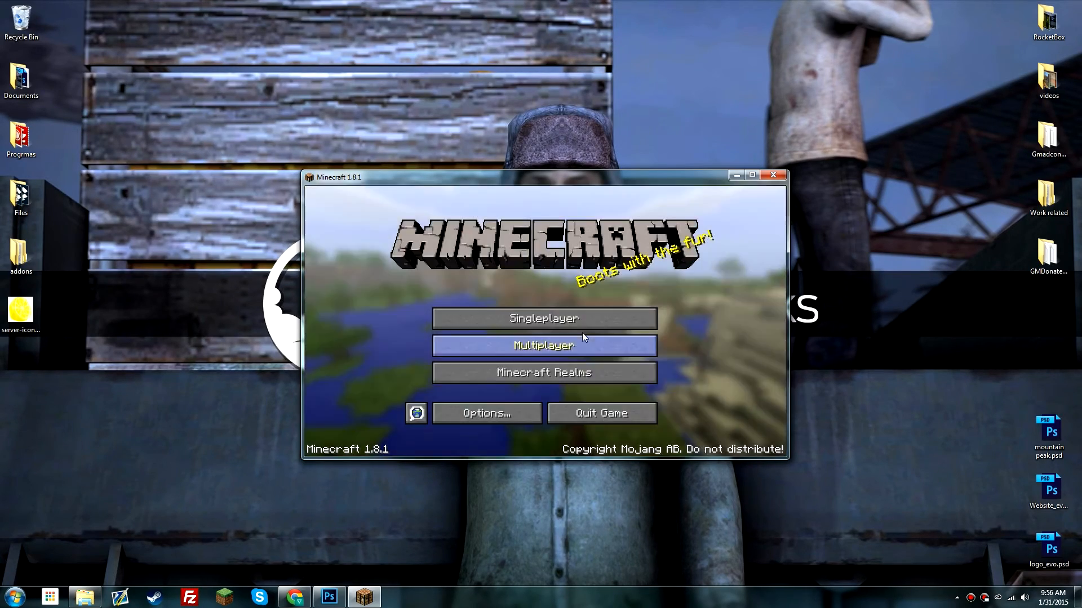
{"action": "left_click", "coordinate": [543, 346]}
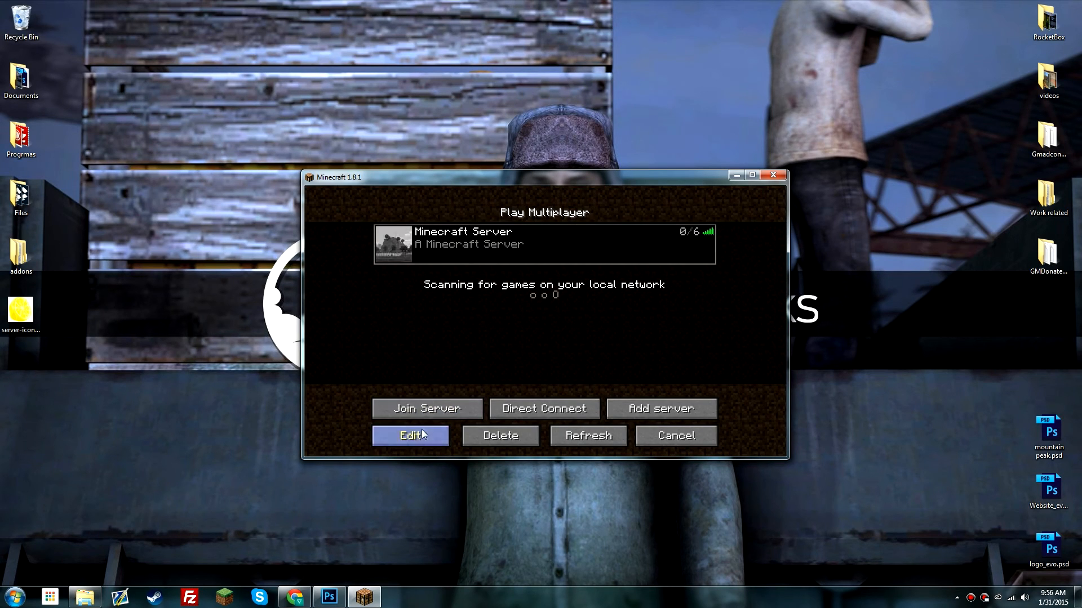
{"action": "left_click", "coordinate": [410, 435]}
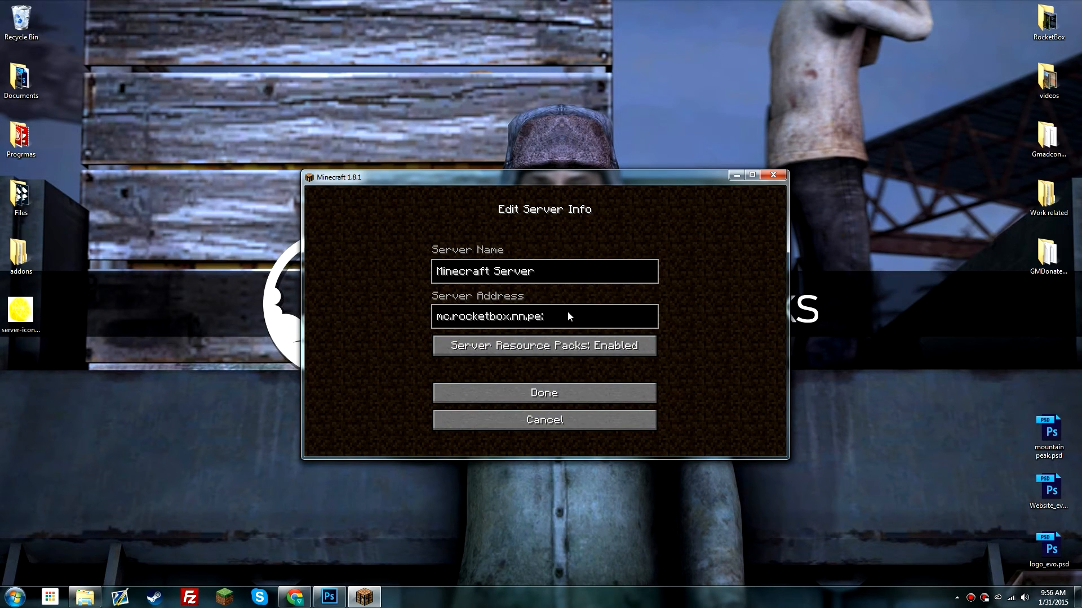
{"action": "type", "text": "25582"}
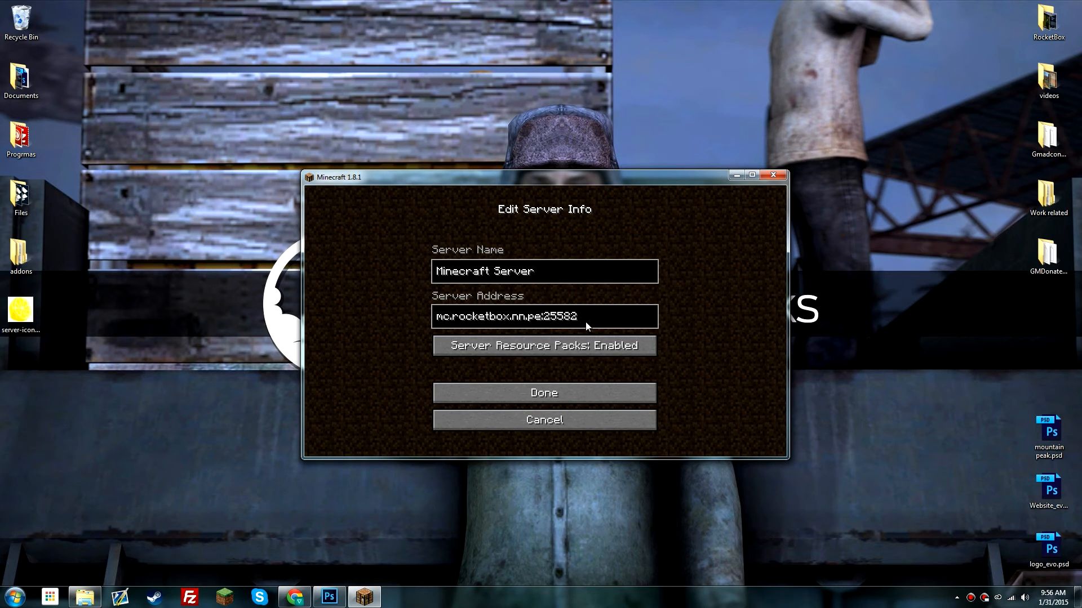
{"action": "left_click", "coordinate": [543, 392]}
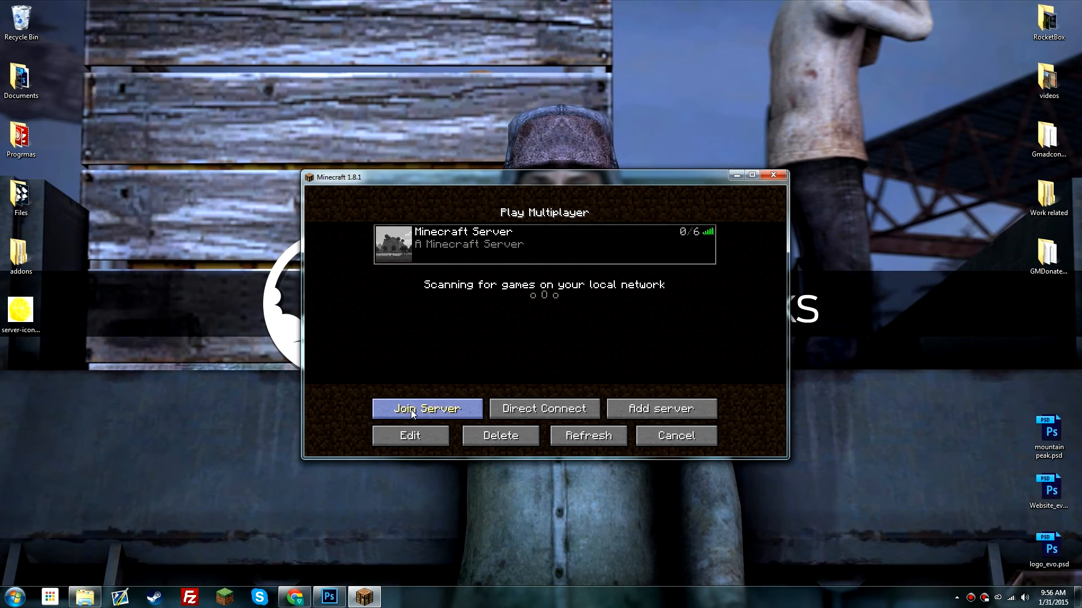
Step: Join the Minecraft Server entry at mc.rocketbox.nn.pe:25582
{"action": "left_click", "coordinate": [426, 408]}
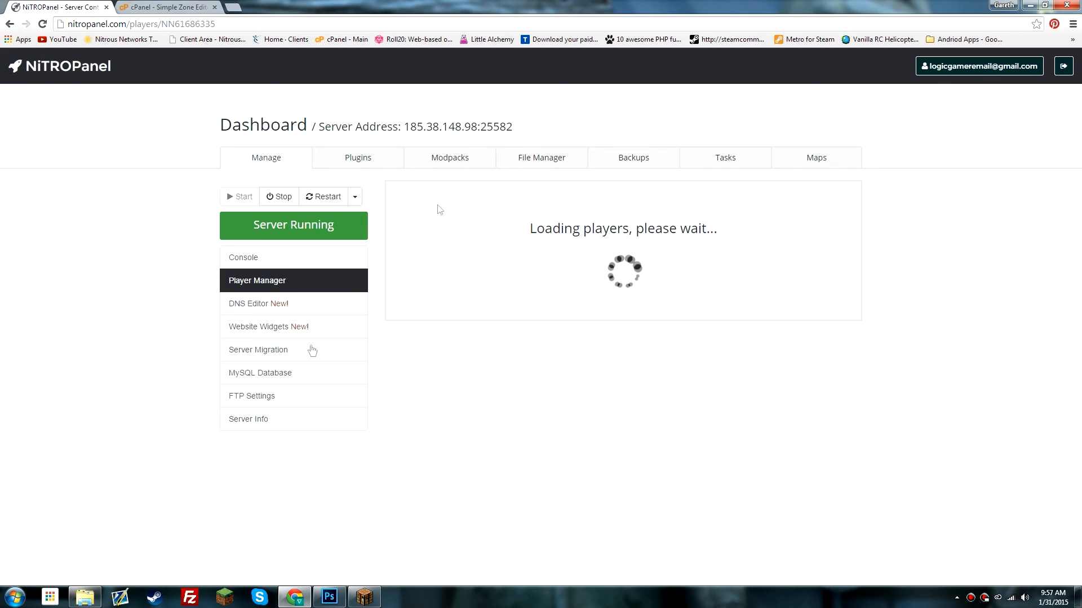
{"action": "mouse_move", "coordinate": [577, 302]}
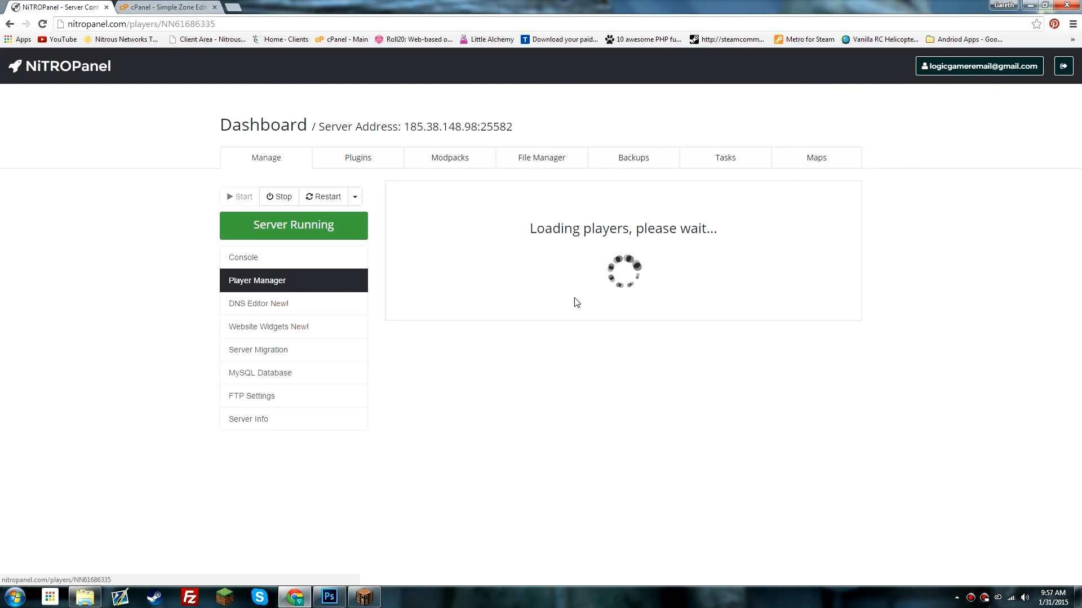